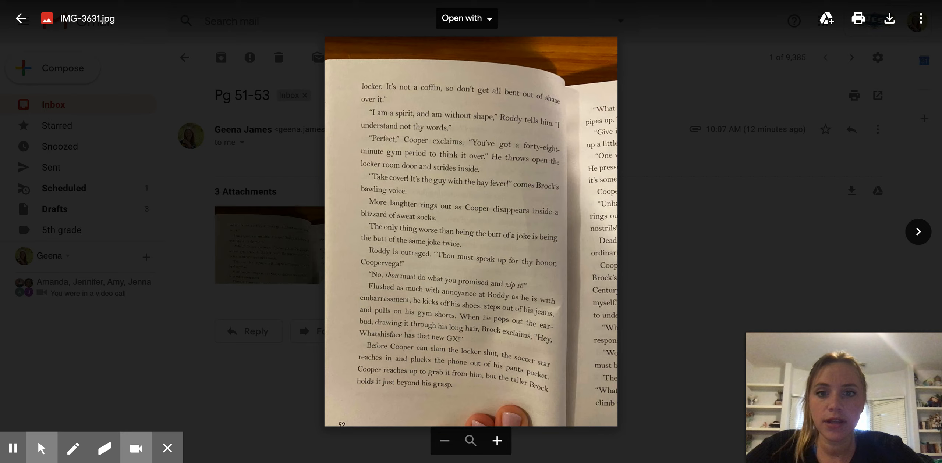
{"action": "mouse_move", "coordinate": [788, 147]}
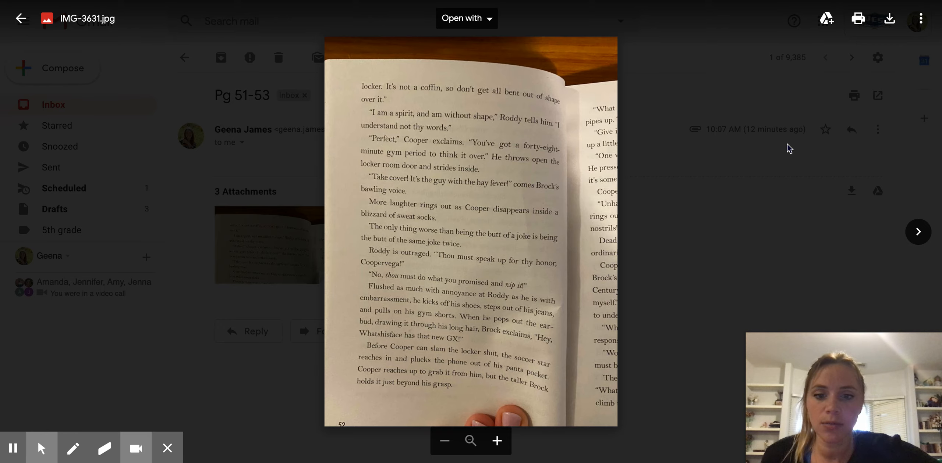
Step: Advance the attachment viewer from IMG-3631.jpg to the next photographed book page
{"action": "left_click", "coordinate": [918, 232]}
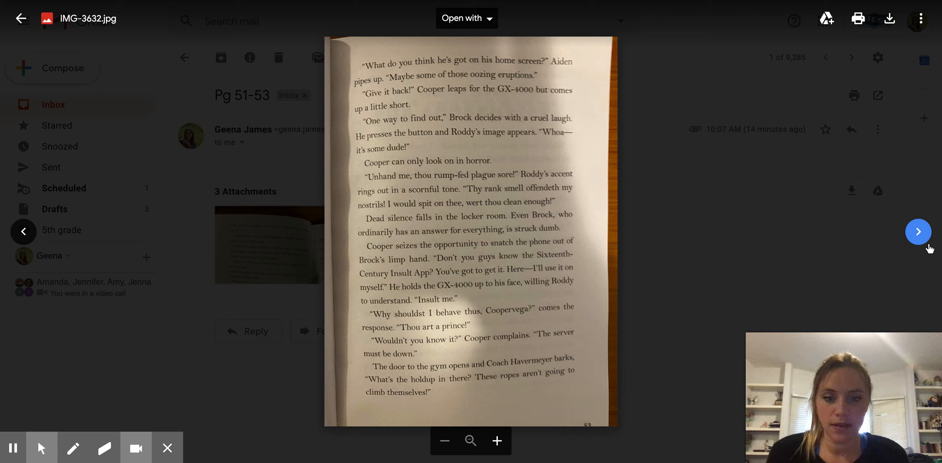
{"action": "left_click", "coordinate": [918, 232]}
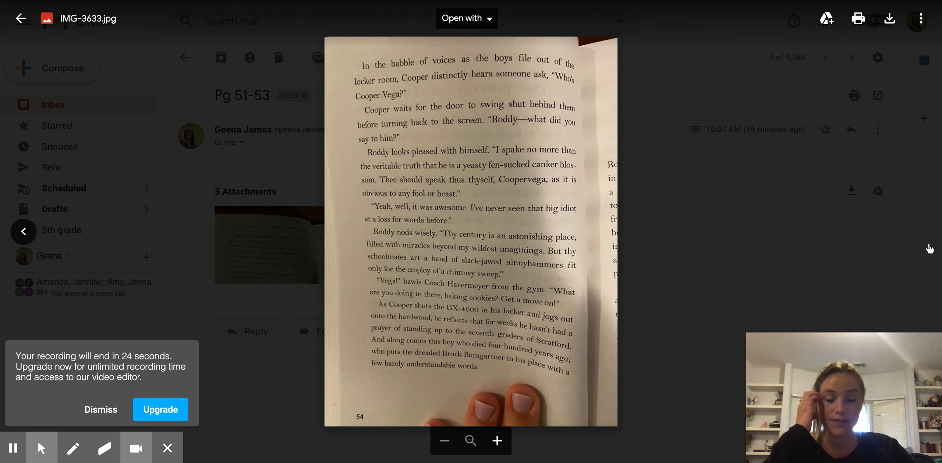
{"action": "mouse_move", "coordinate": [792, 69]}
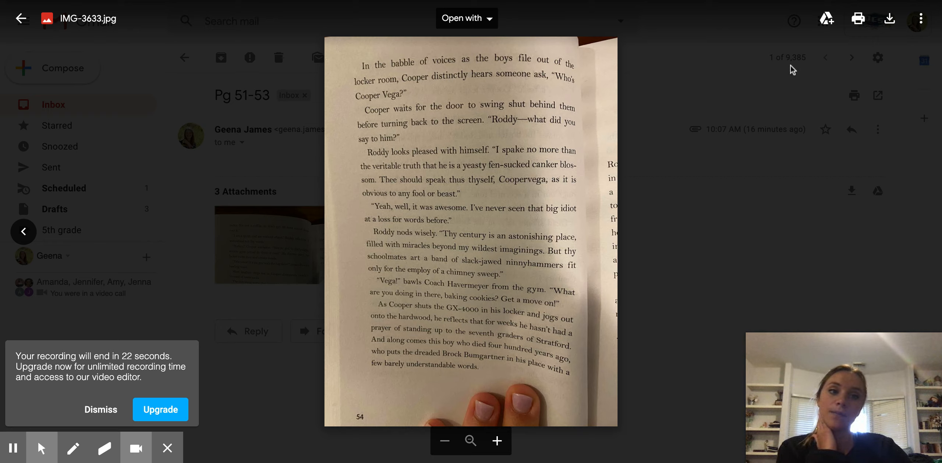